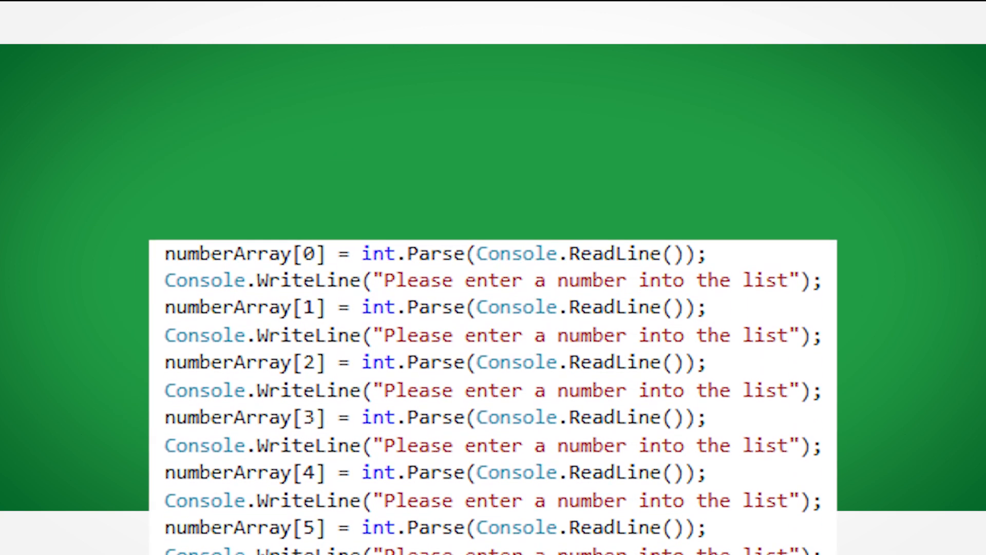
{"action": "scroll", "scroll_direction": "down", "scroll_amount": 3}
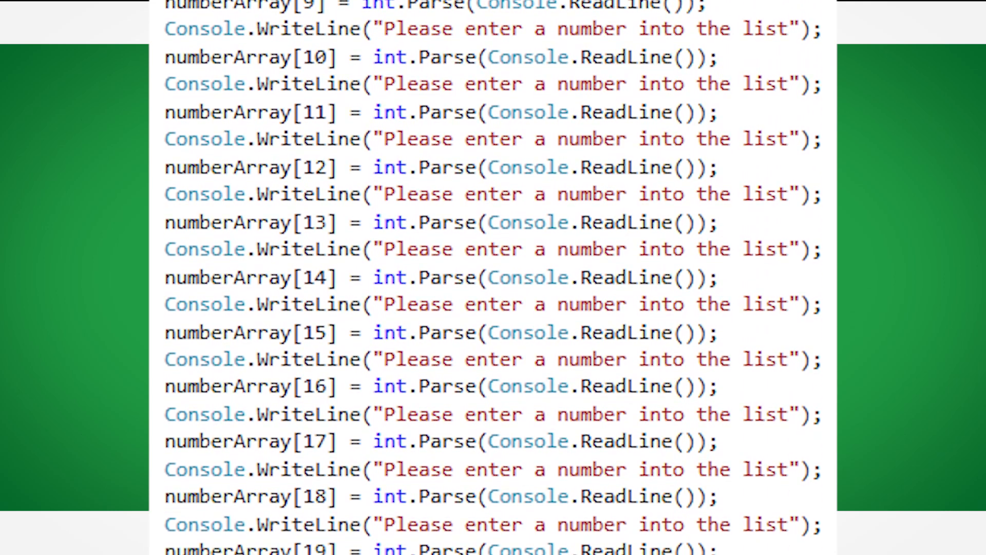